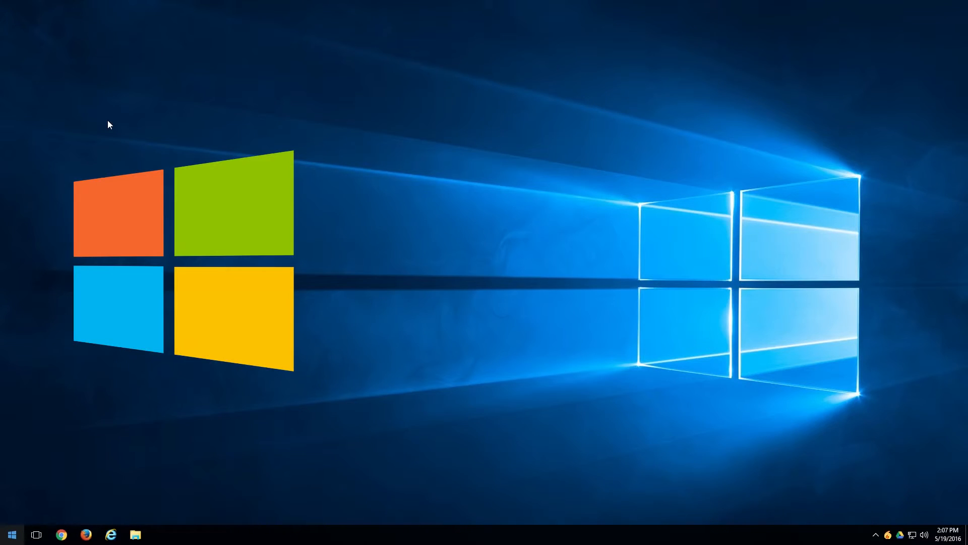
Step: Run the command 'control panel' from the Win+R Run dialog to launch Control Panel
key(Win+r)
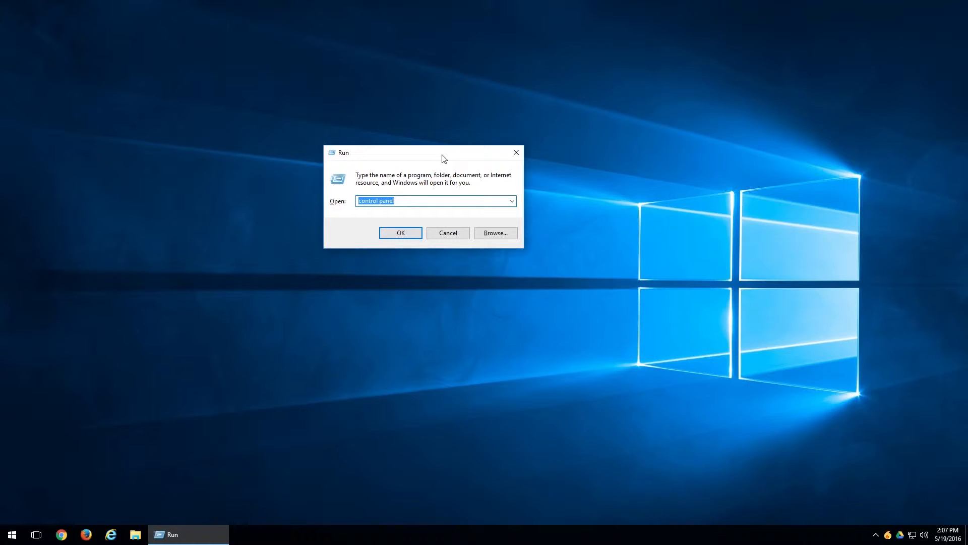
click(400, 233)
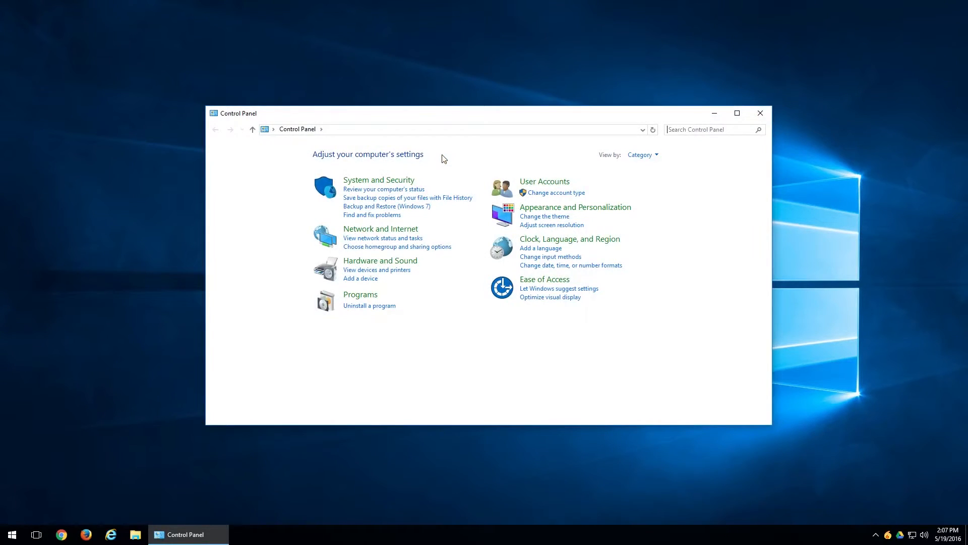
mouse_move(503, 139)
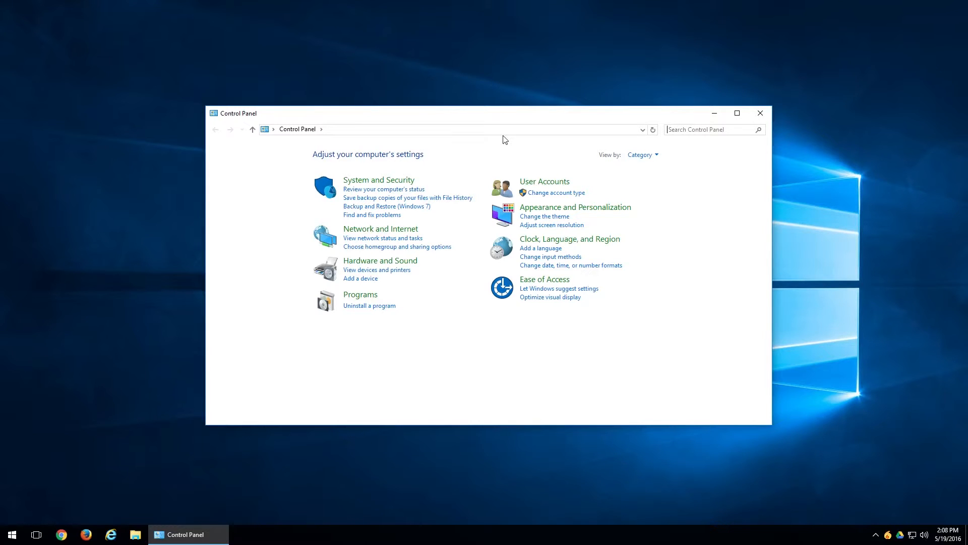
Step: Close Control Panel, run 'osk' to launch the On-Screen Keyboard, then close the keyboard
click(760, 113)
text(osk)
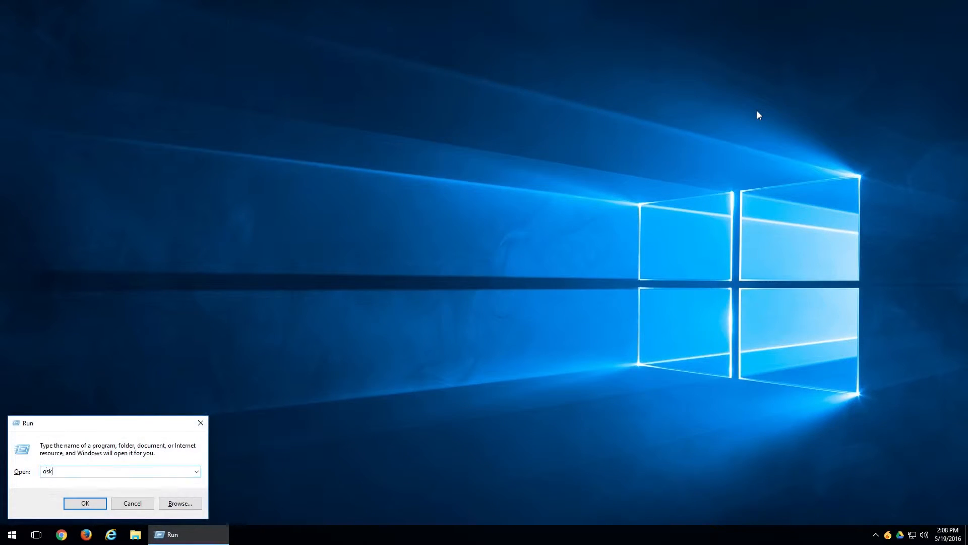
mouse_move(234, 395)
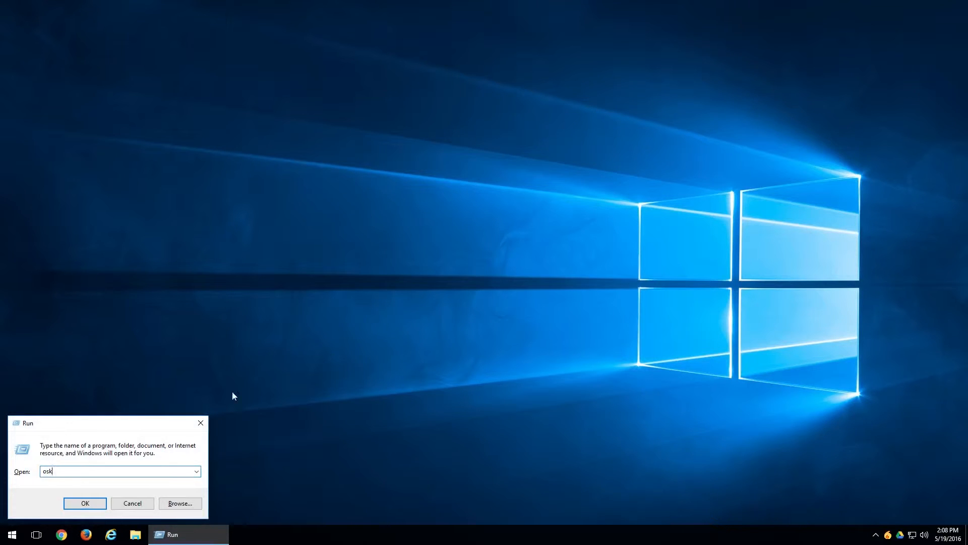
drag(27, 422, 338, 212)
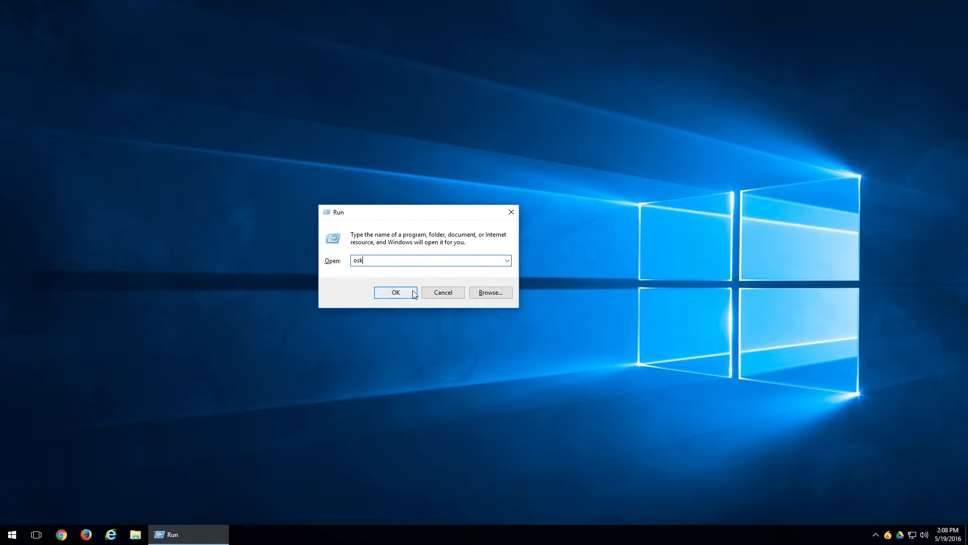
click(396, 292)
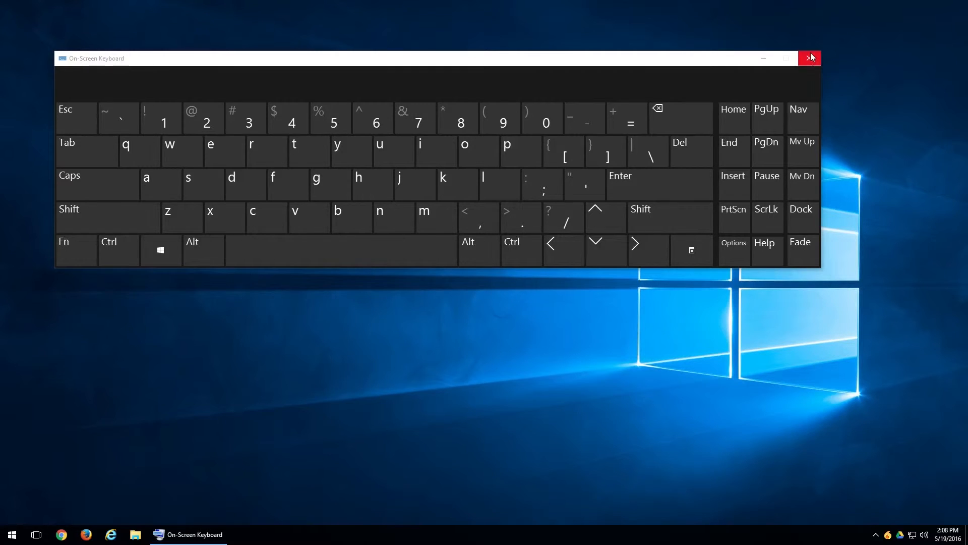
click(809, 58)
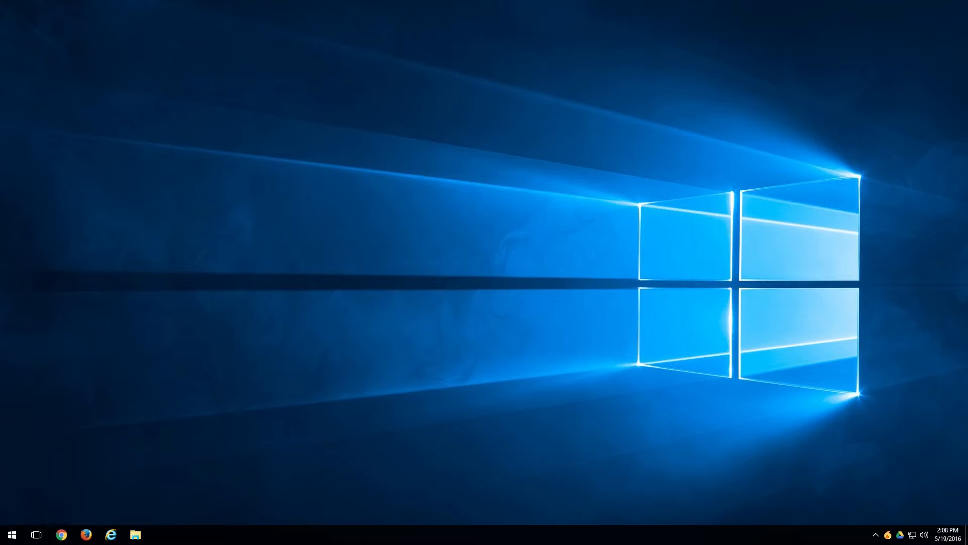
mouse_move(166, 275)
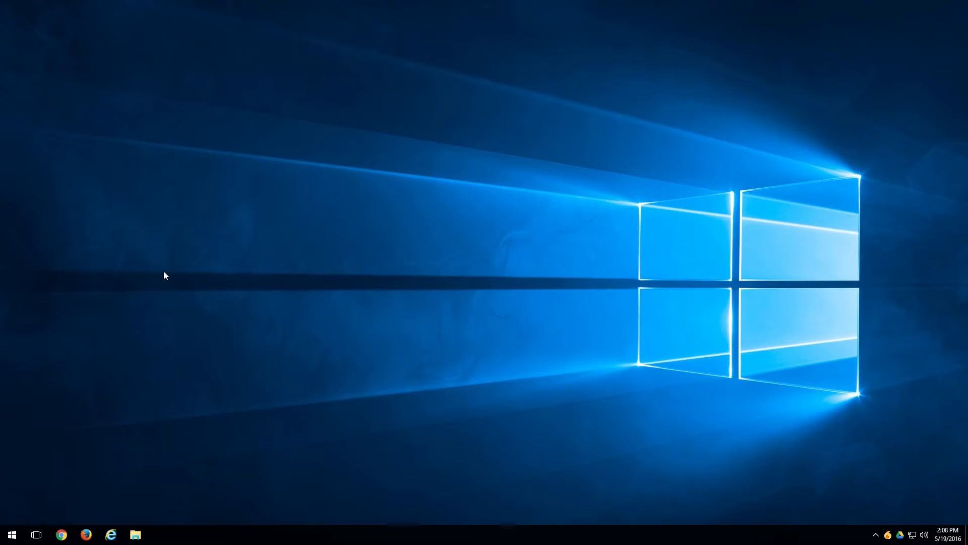
mouse_move(195, 311)
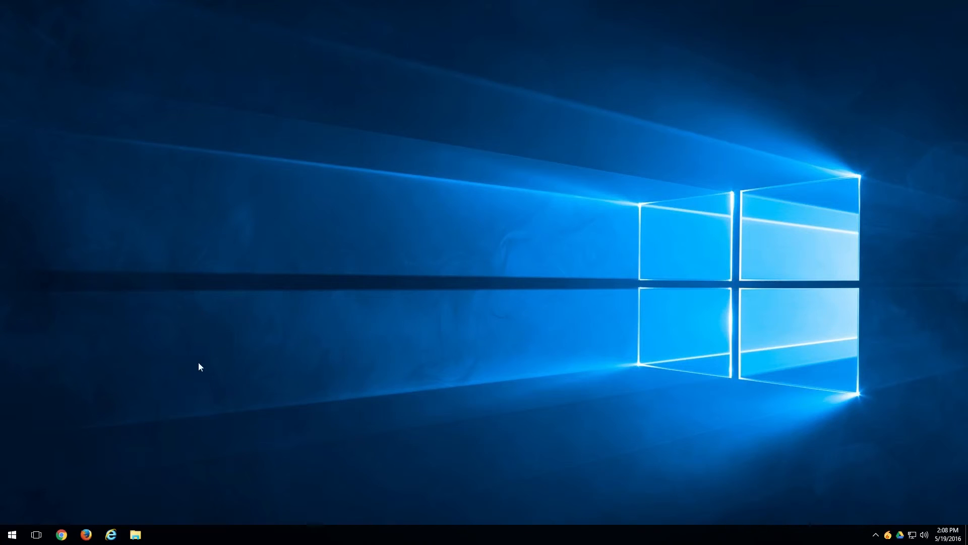
mouse_move(465, 303)
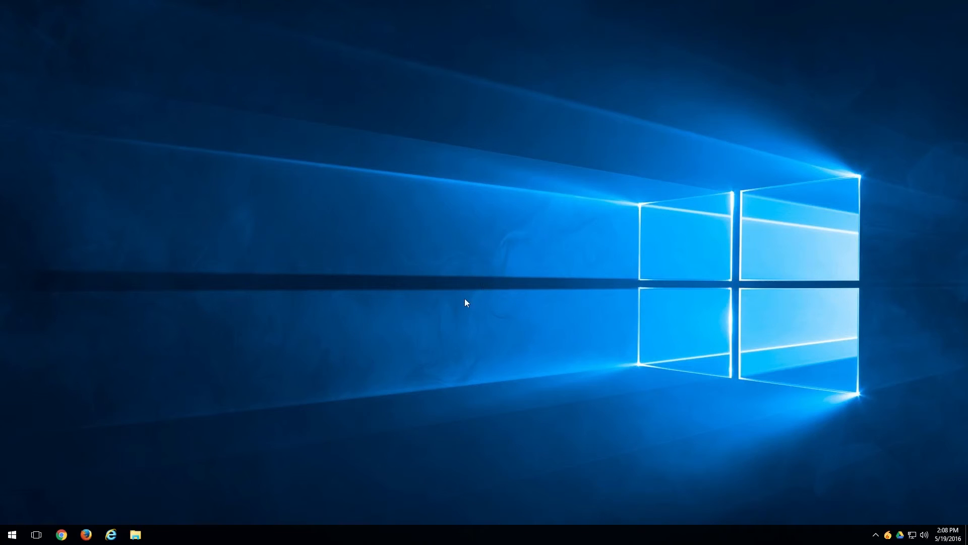
mouse_move(468, 299)
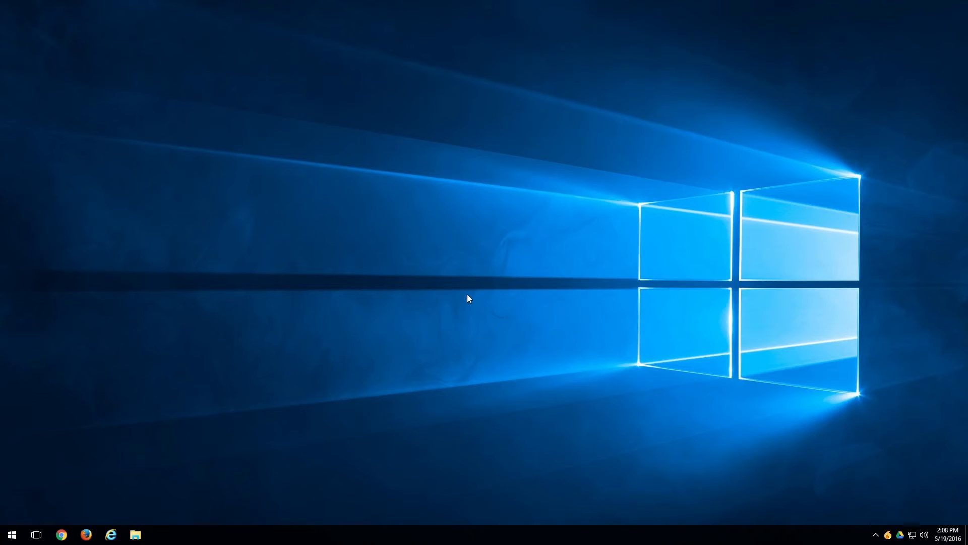
mouse_move(420, 317)
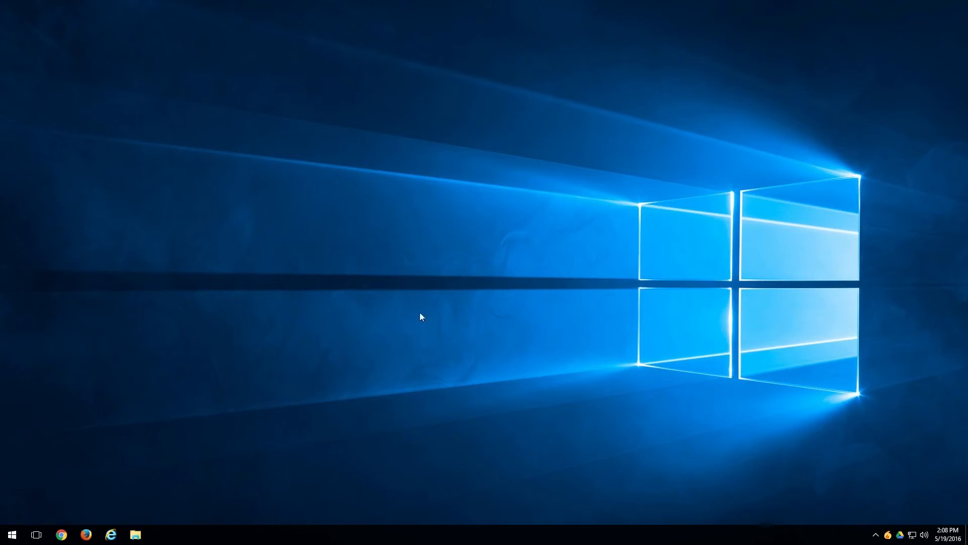
mouse_move(265, 281)
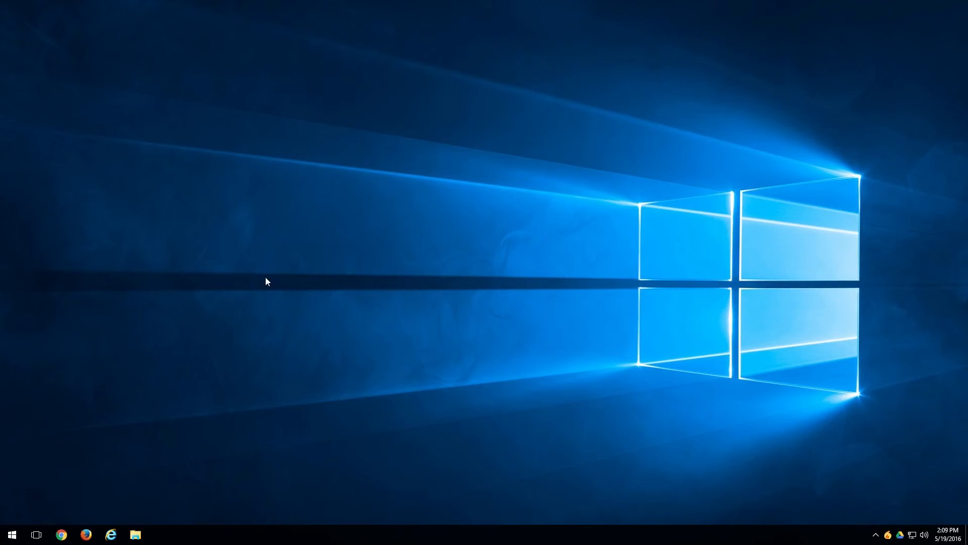